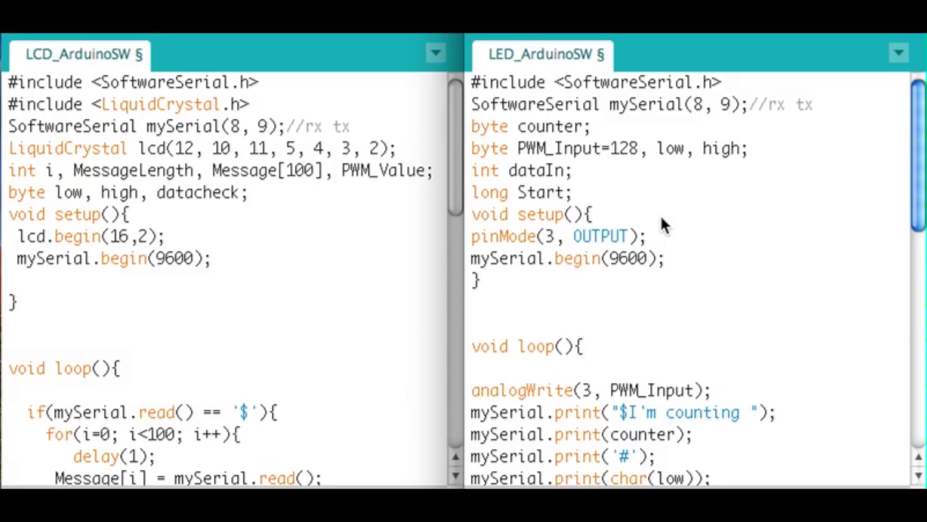
pyautogui.moveTo(589, 367)
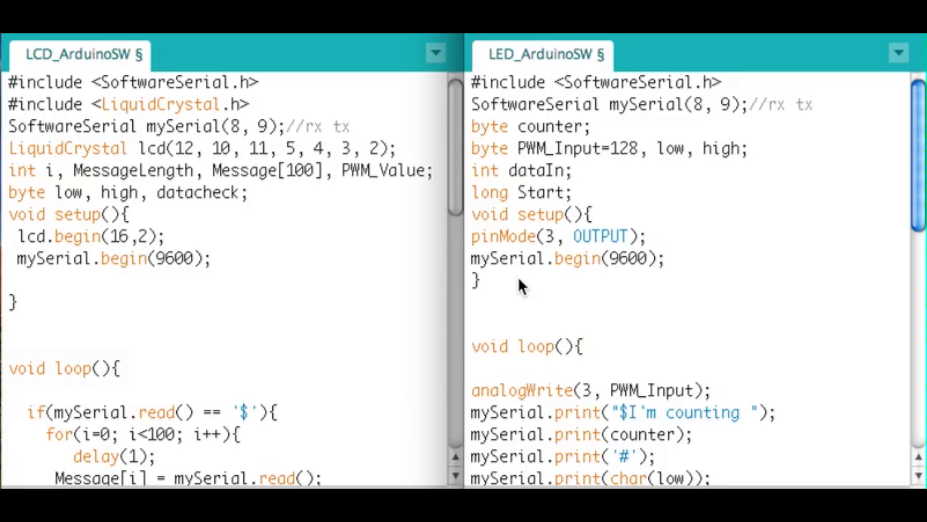
pyautogui.moveTo(287, 112)
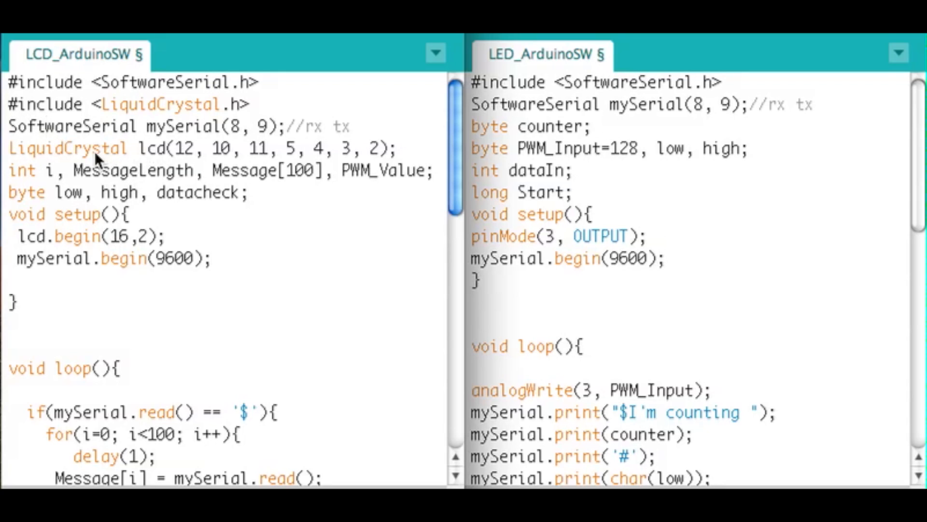
pyautogui.moveTo(72, 133)
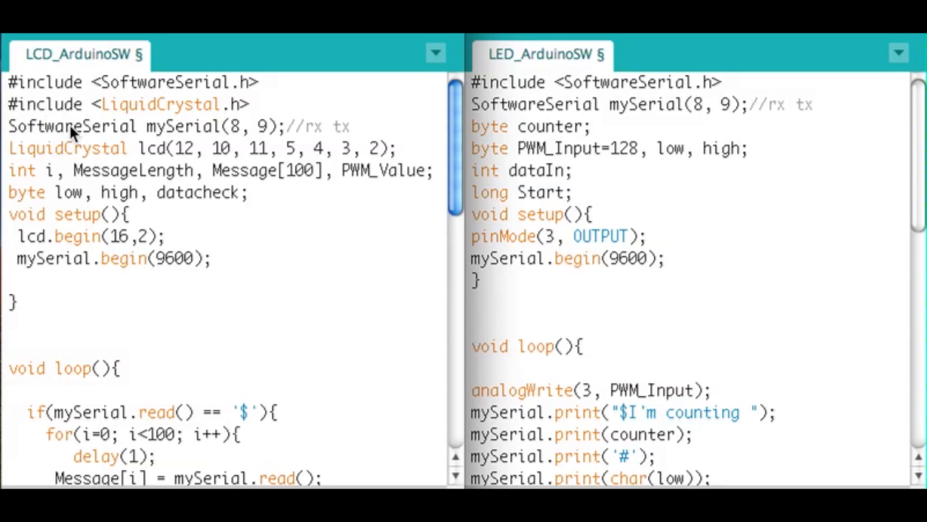
pyautogui.doubleClick(178, 125)
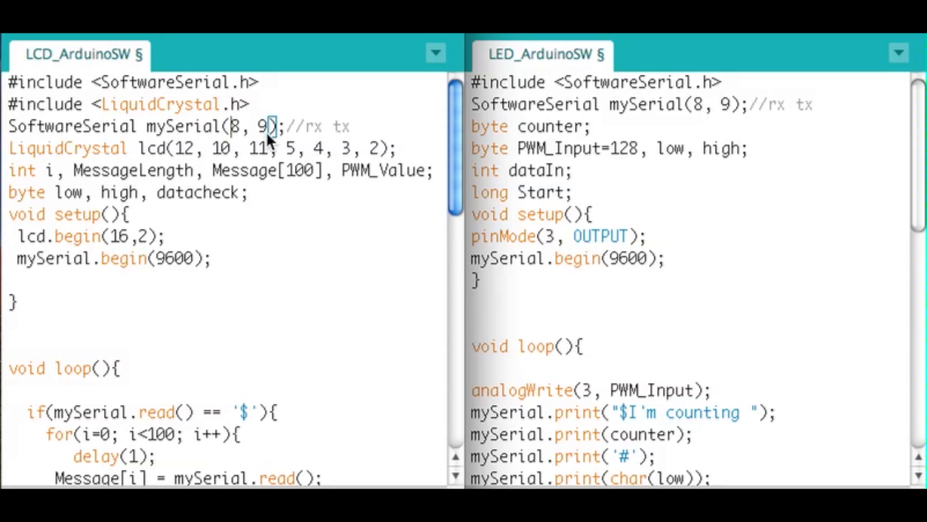
pyautogui.moveTo(231, 139)
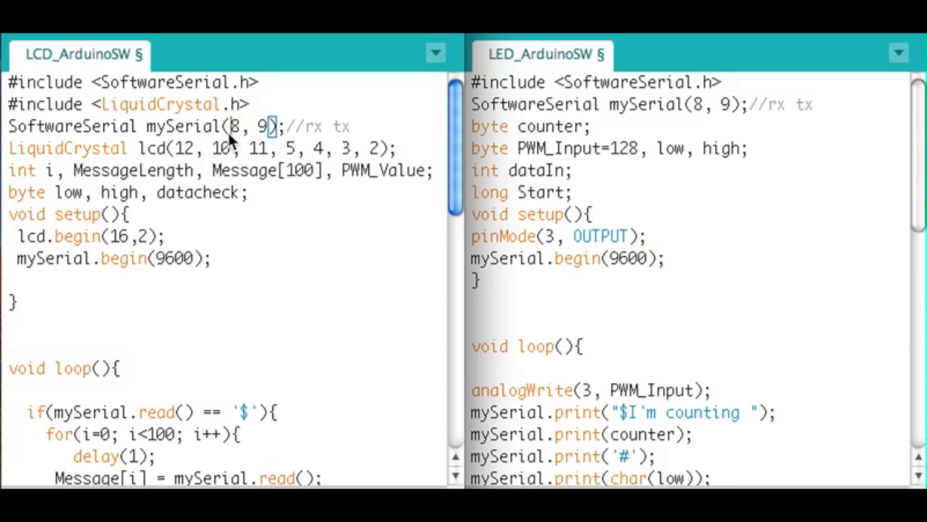
pyautogui.moveTo(733, 125)
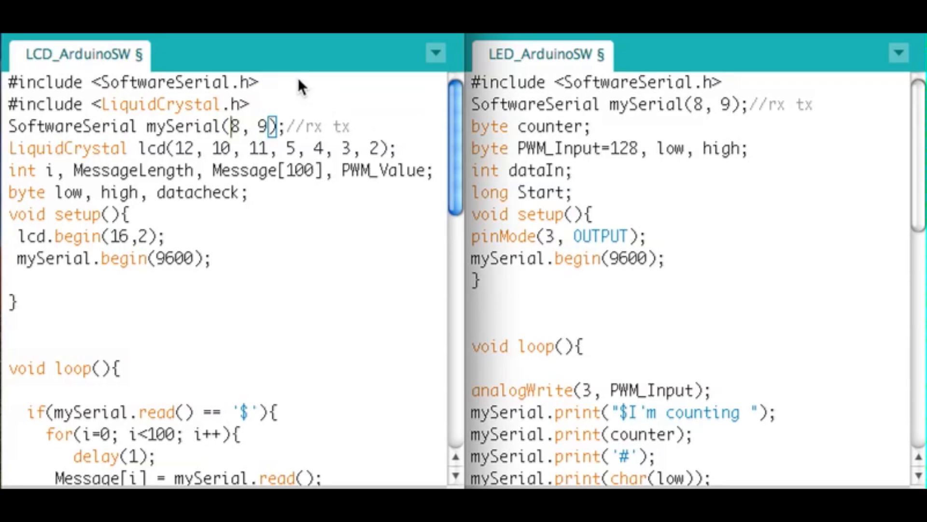
pyautogui.moveTo(795, 154)
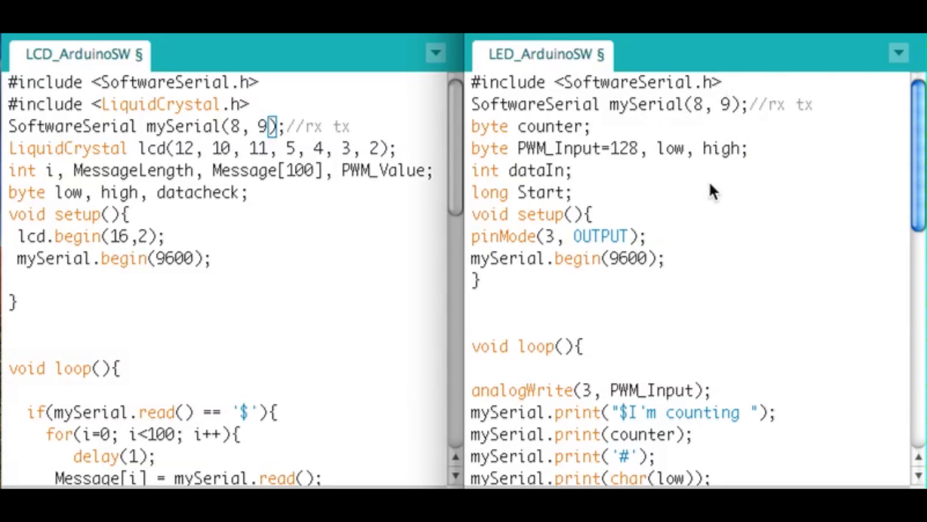
pyautogui.moveTo(515, 175)
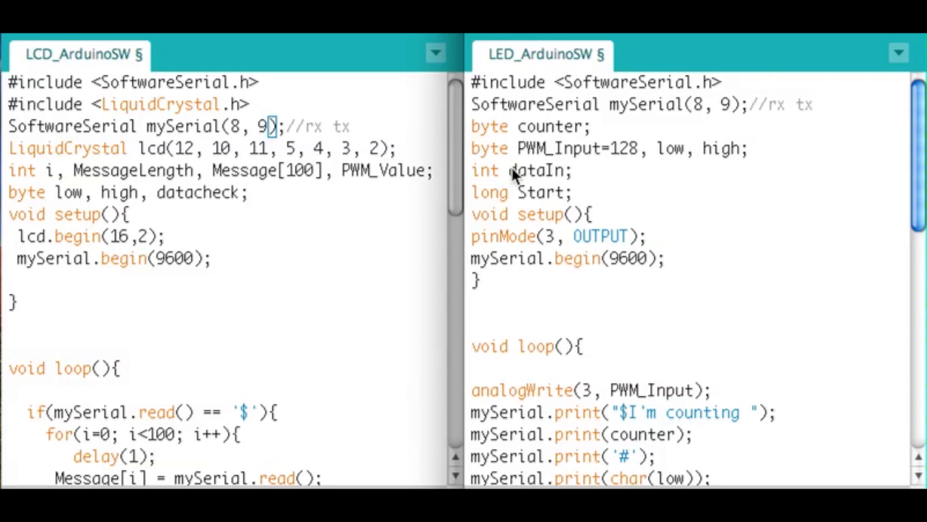
pyautogui.moveTo(343, 360)
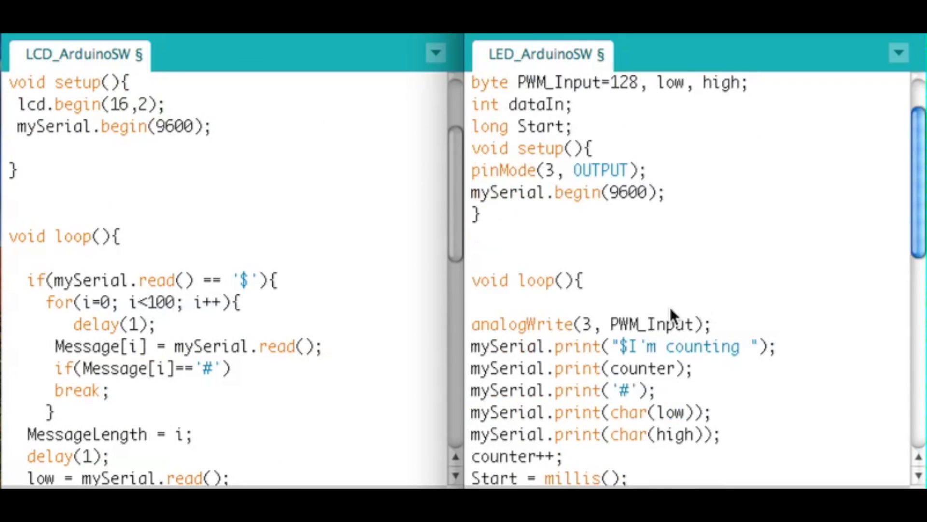
pyautogui.scroll(-3)
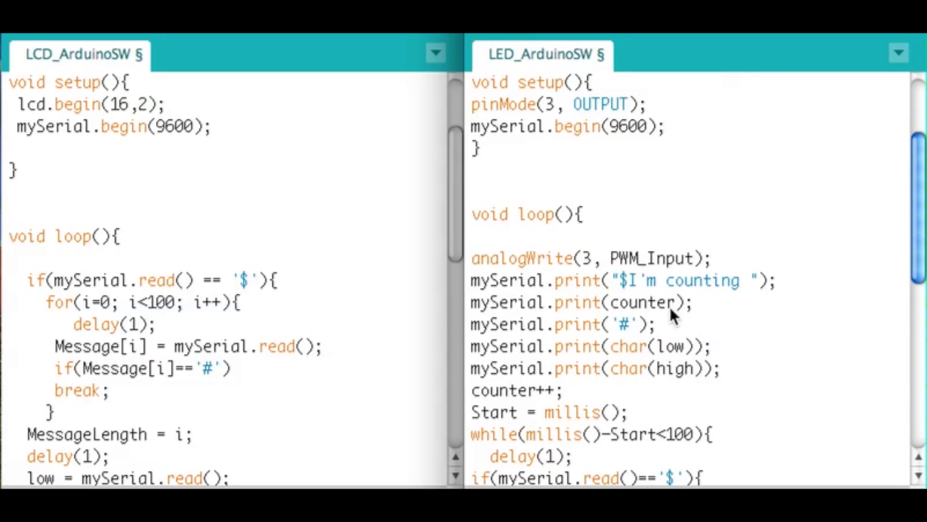
pyautogui.scroll(-3)
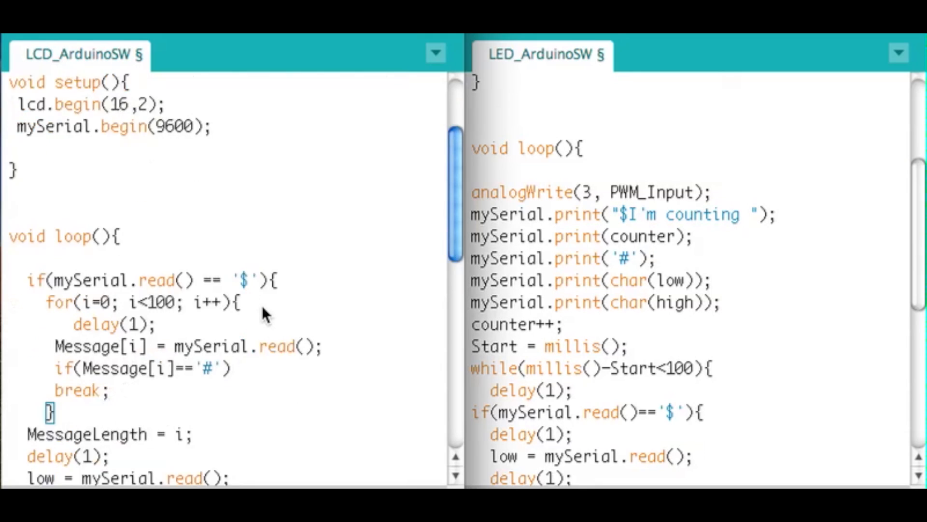
pyautogui.scroll(-3)
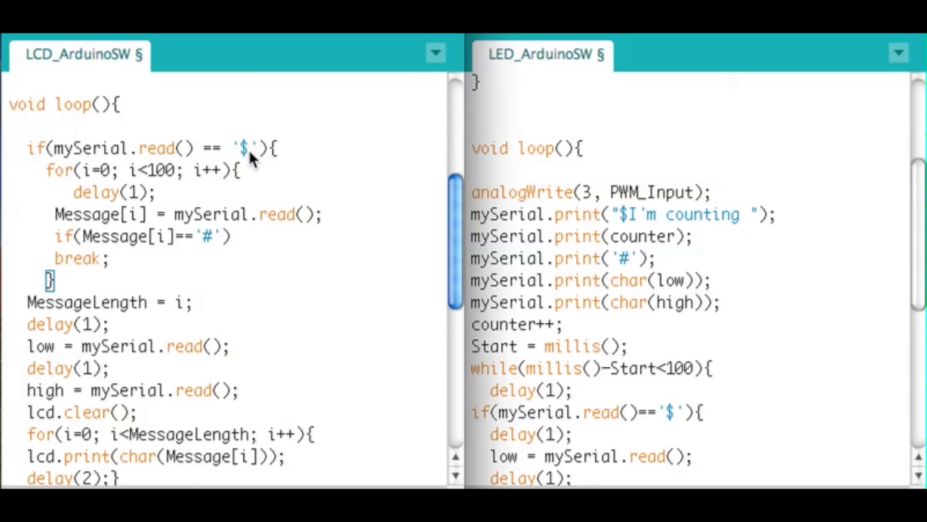
pyautogui.moveTo(156, 163)
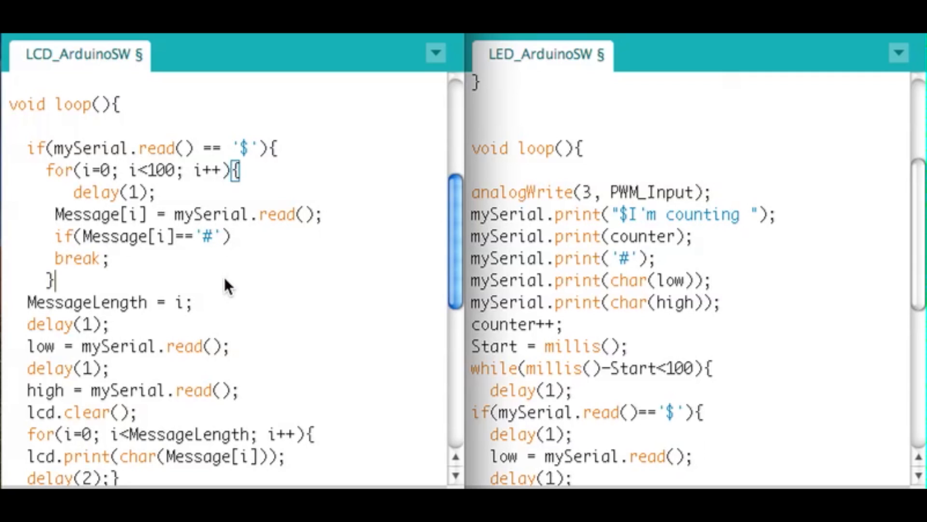
pyautogui.scroll(-3)
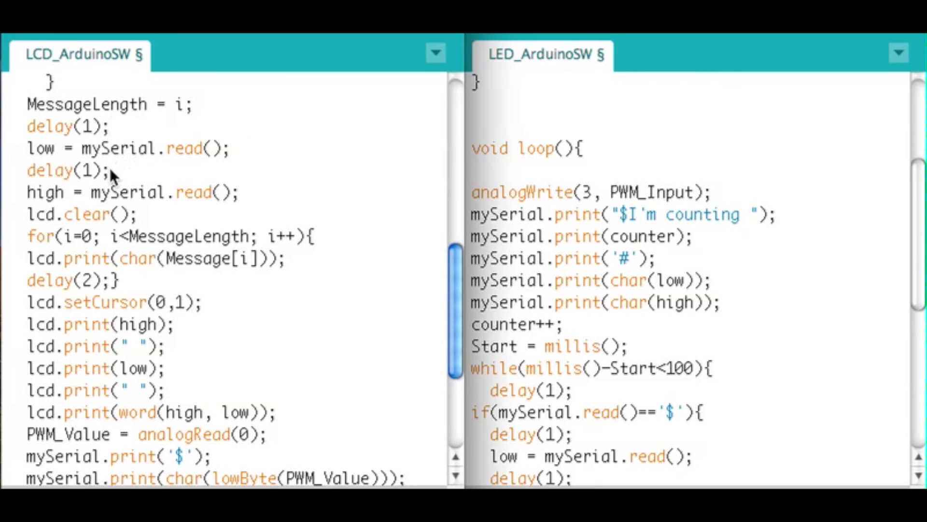
pyautogui.moveTo(97, 201)
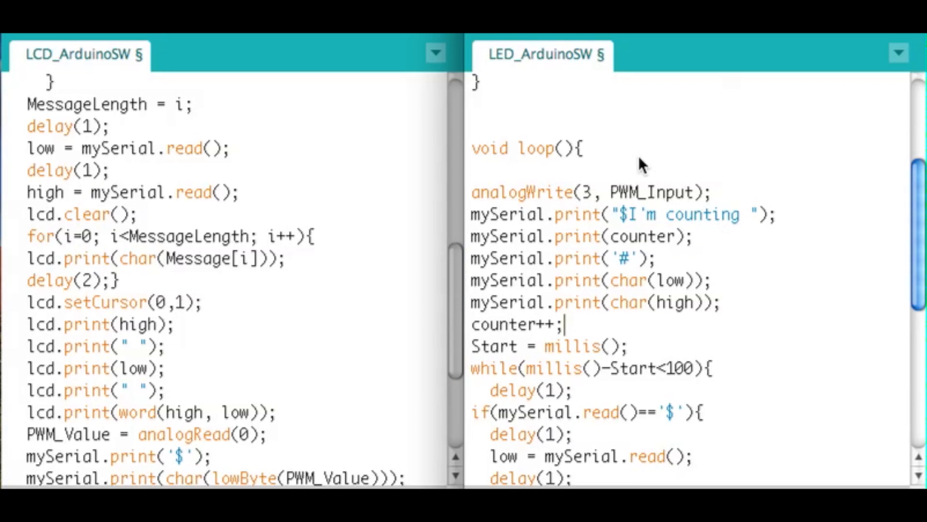
pyautogui.moveTo(669, 330)
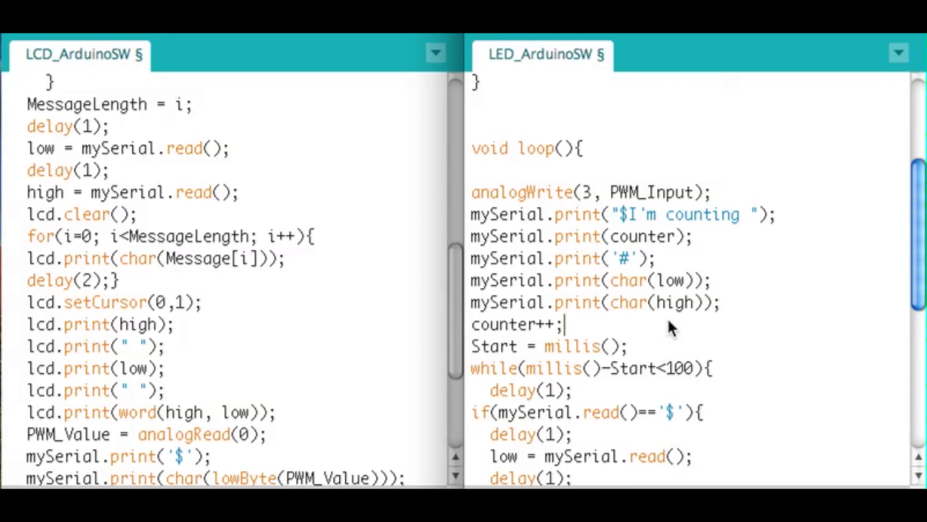
pyautogui.scroll(-3)
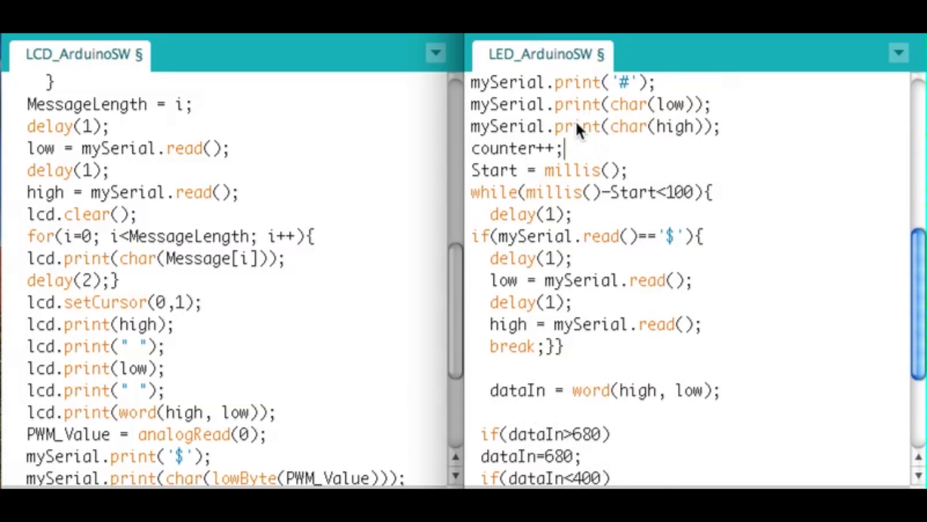
pyautogui.moveTo(591, 159)
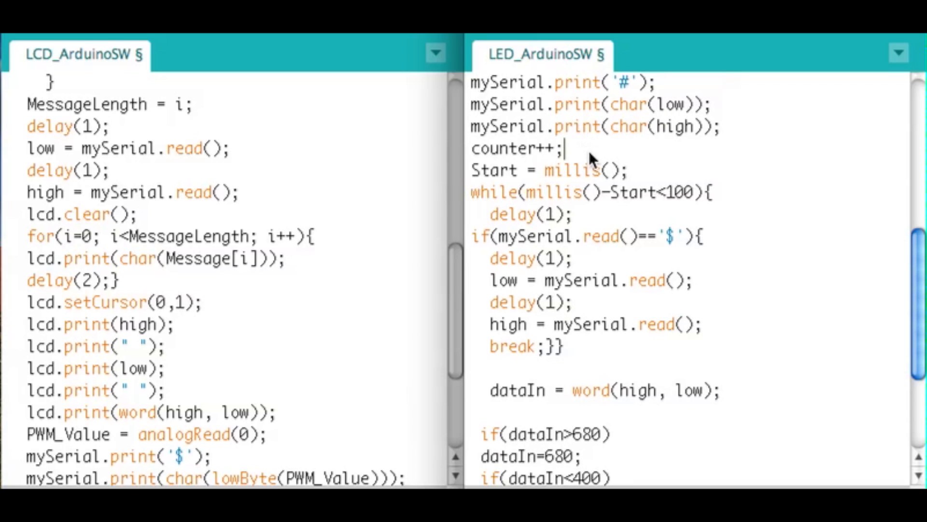
pyautogui.moveTo(484, 334)
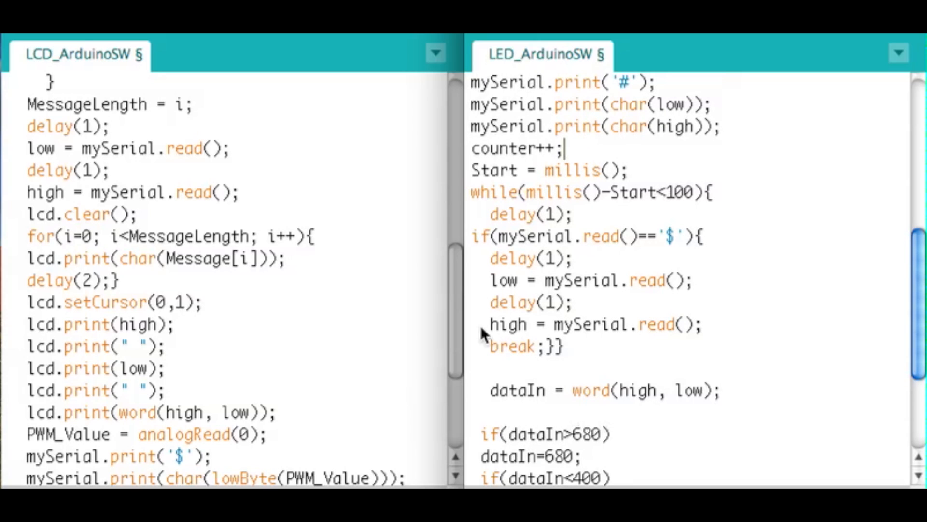
pyautogui.moveTo(641, 112)
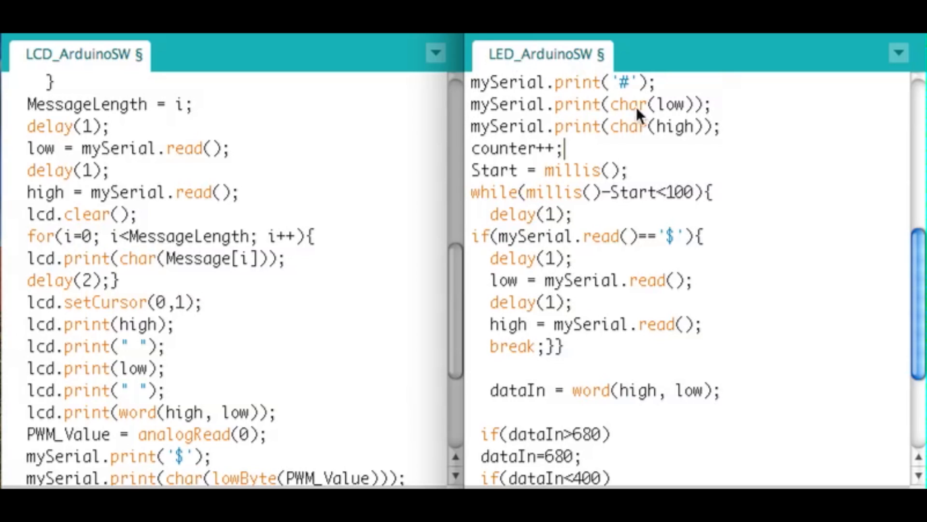
pyautogui.moveTo(365, 348)
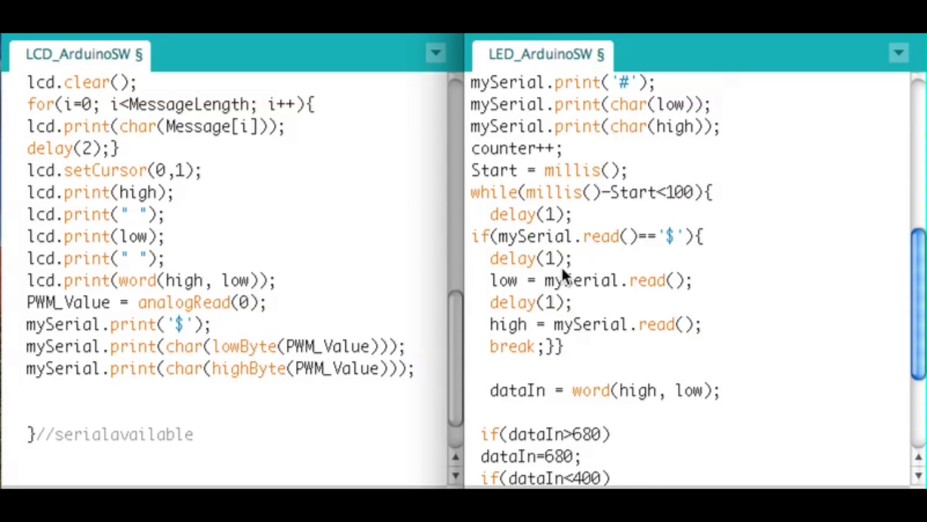
pyautogui.moveTo(610, 187)
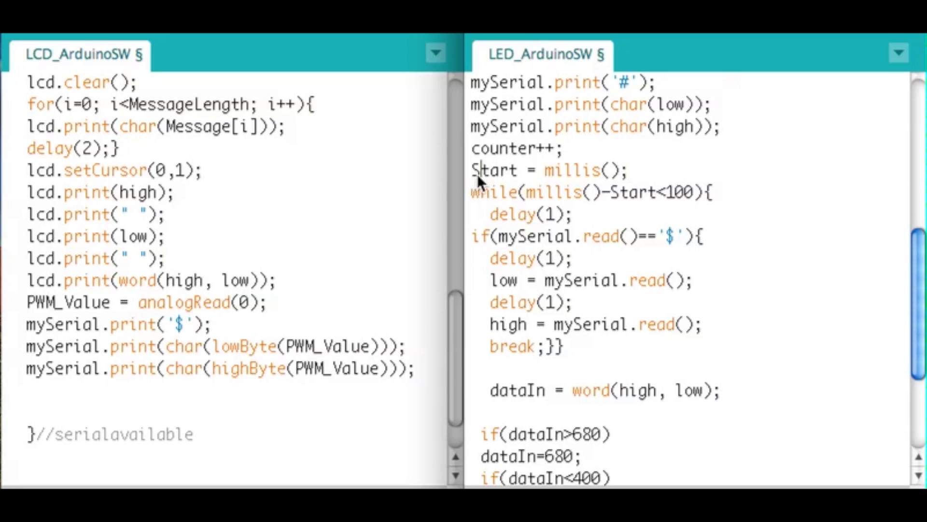
pyautogui.doubleClick(494, 170)
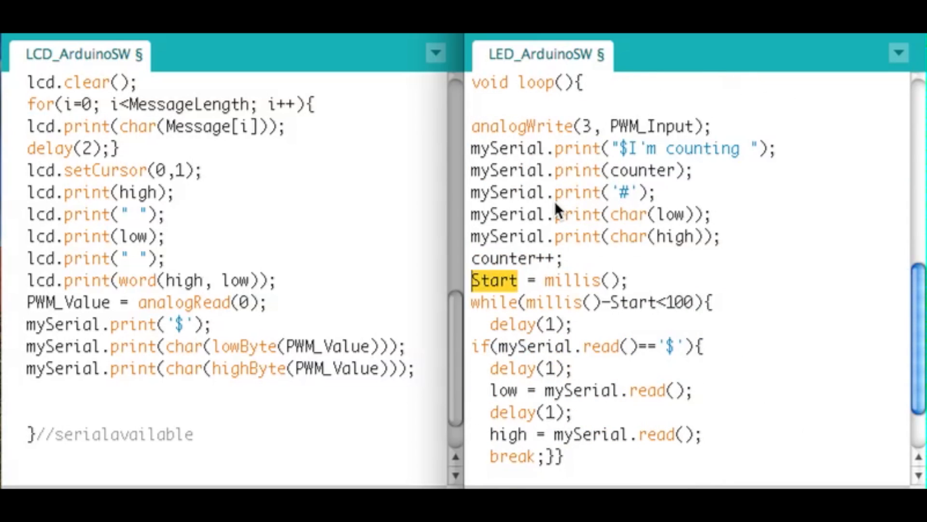
pyautogui.scroll(-3)
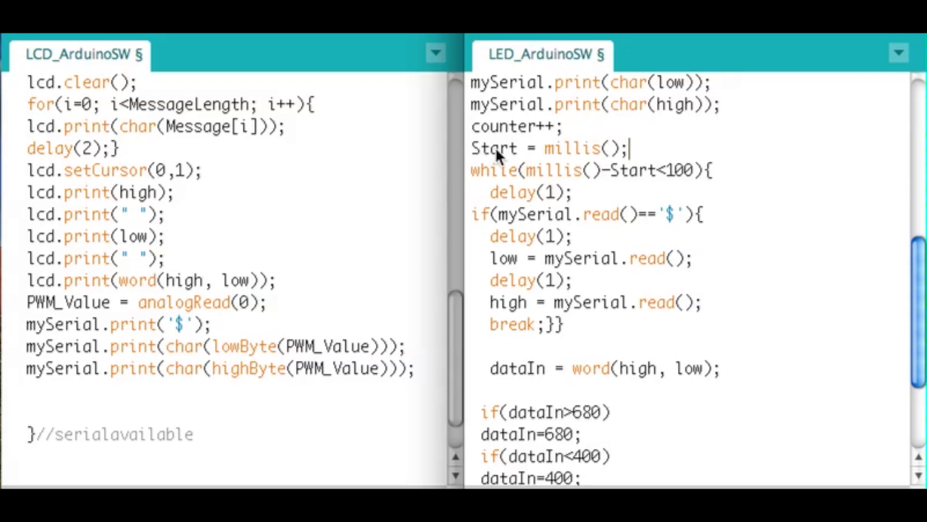
pyautogui.moveTo(469, 186)
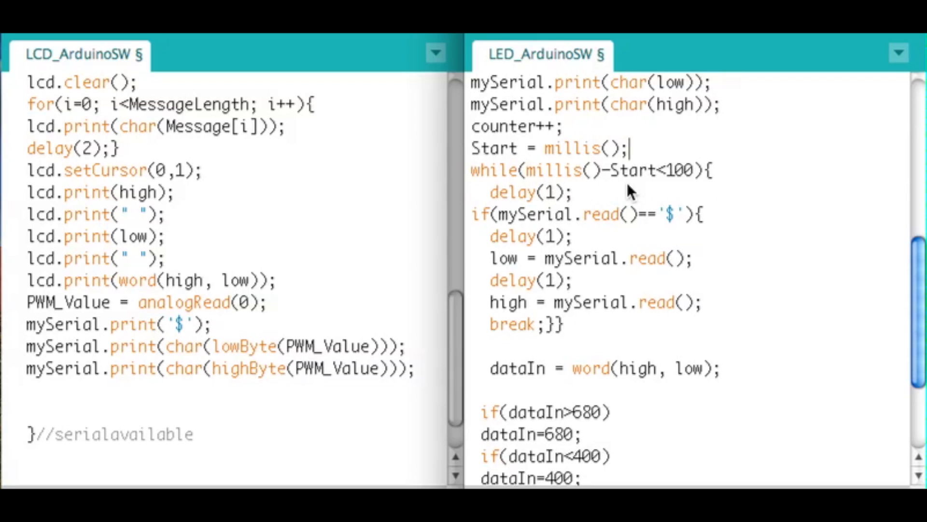
pyautogui.moveTo(686, 180)
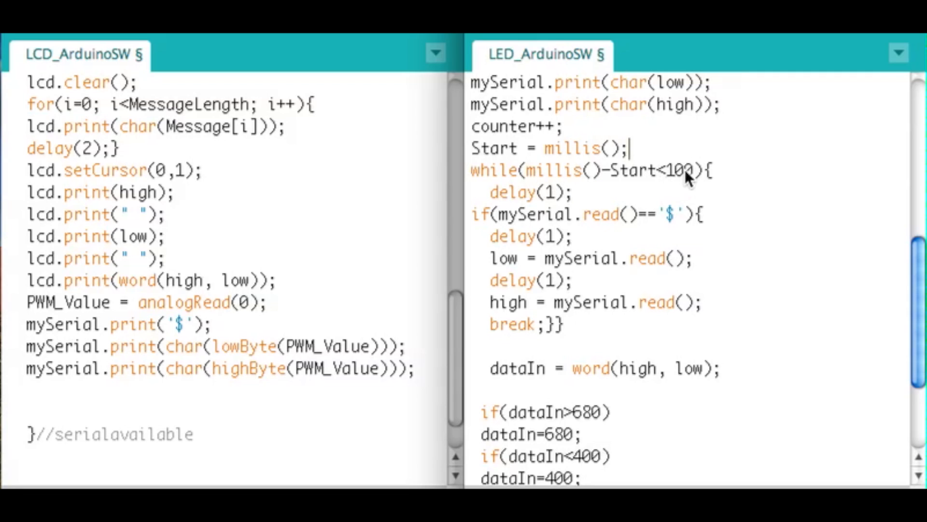
pyautogui.moveTo(644, 348)
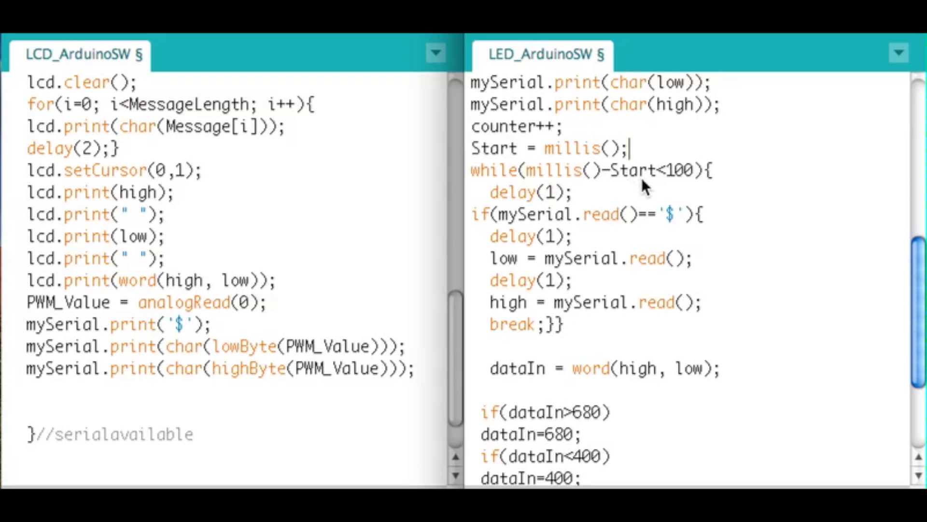
pyautogui.moveTo(688, 184)
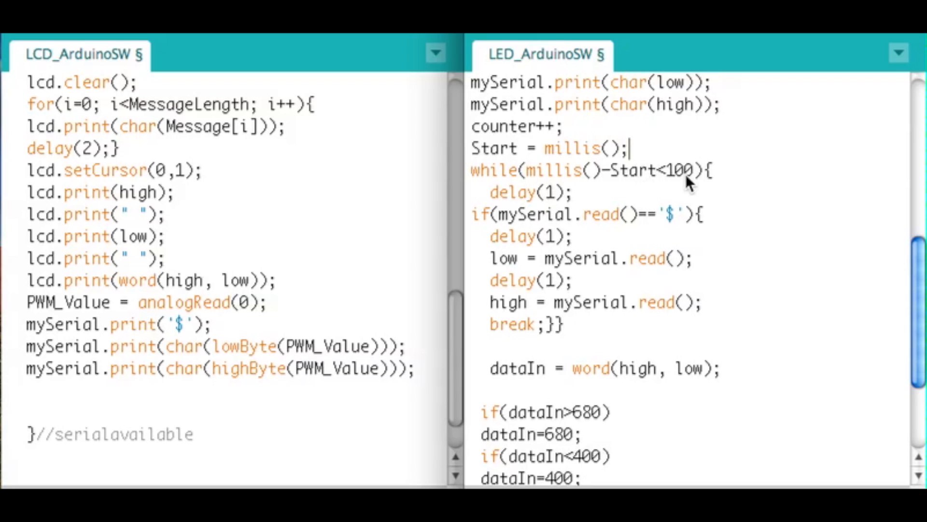
pyautogui.moveTo(701, 198)
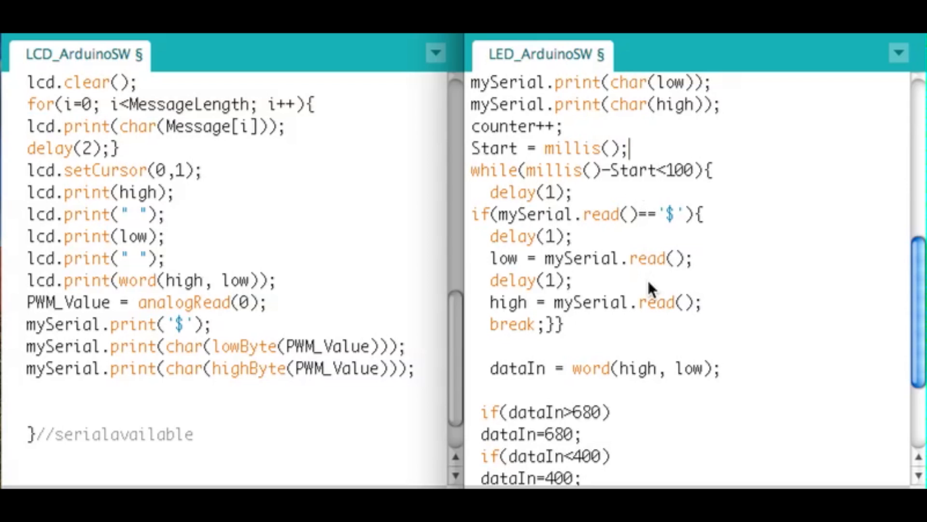
pyautogui.moveTo(577, 248)
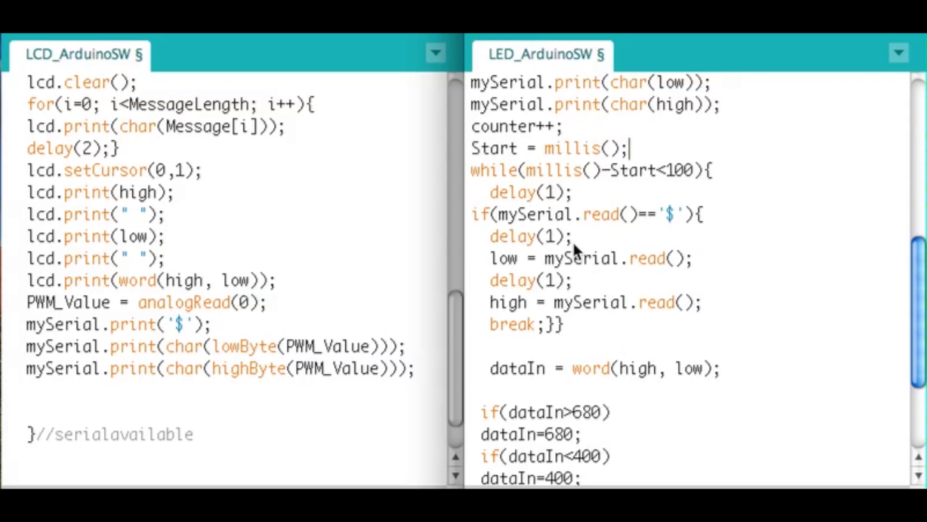
pyautogui.moveTo(484, 240)
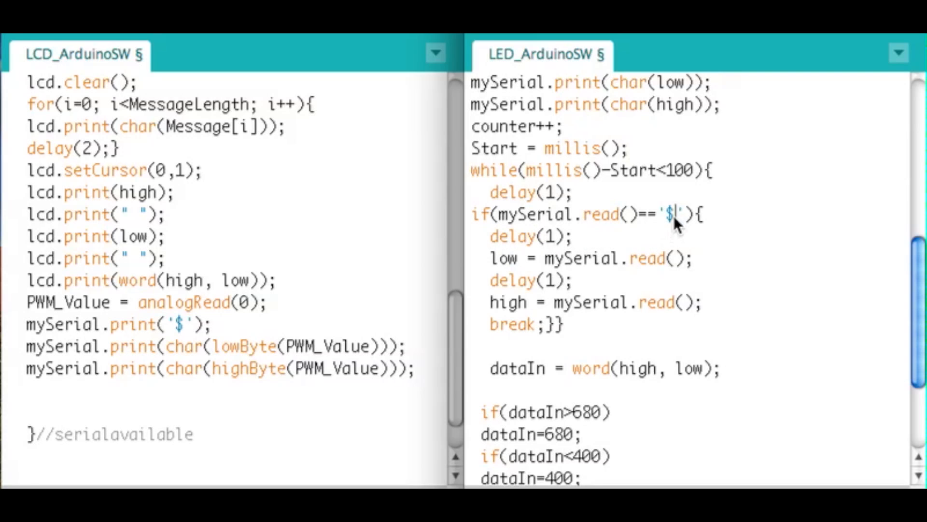
pyautogui.doubleClick(672, 214)
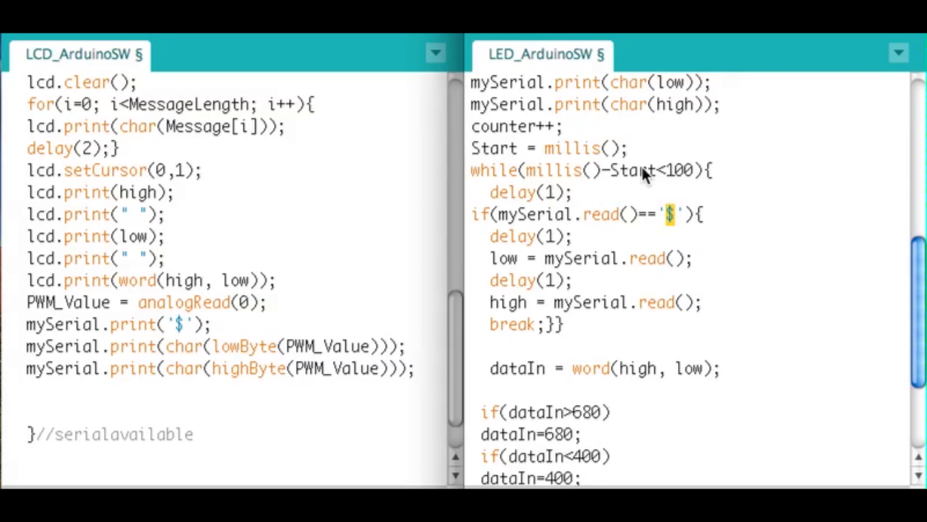
pyautogui.moveTo(678, 394)
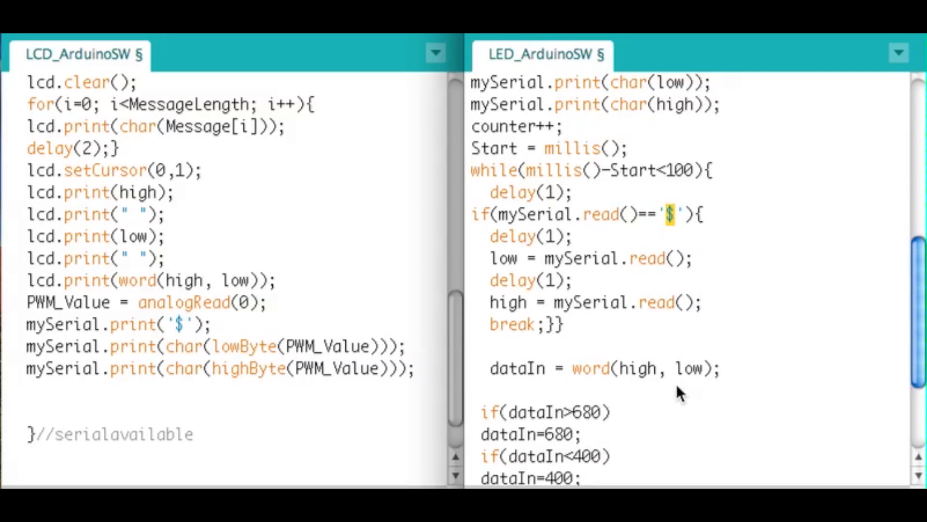
pyautogui.moveTo(747, 249)
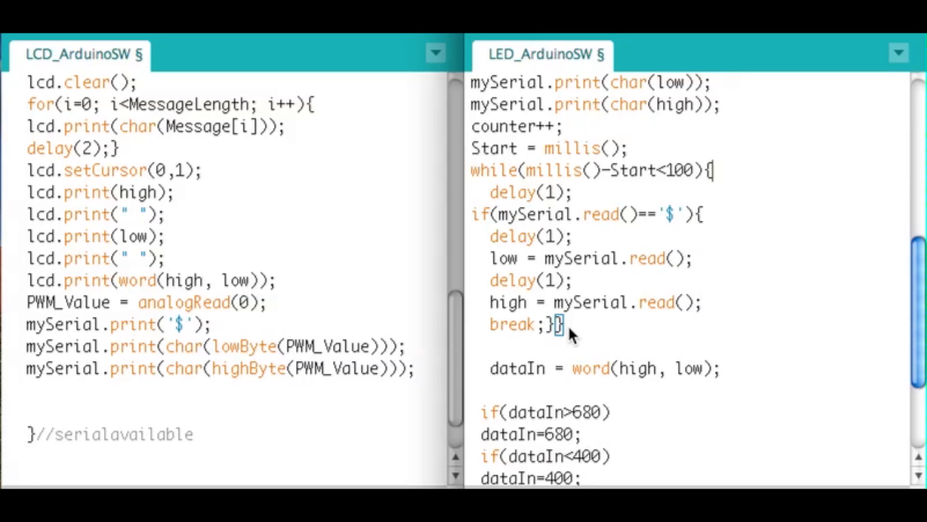
pyautogui.moveTo(576, 390)
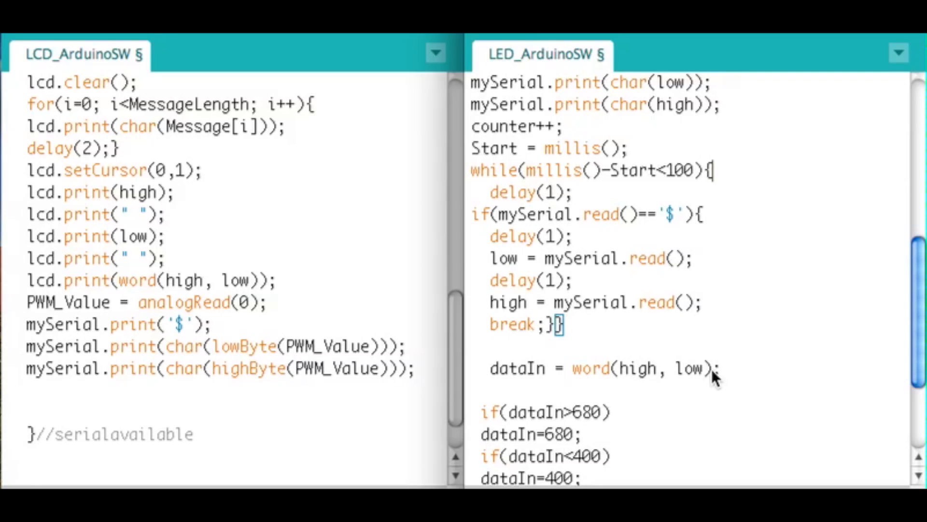
pyautogui.moveTo(698, 373)
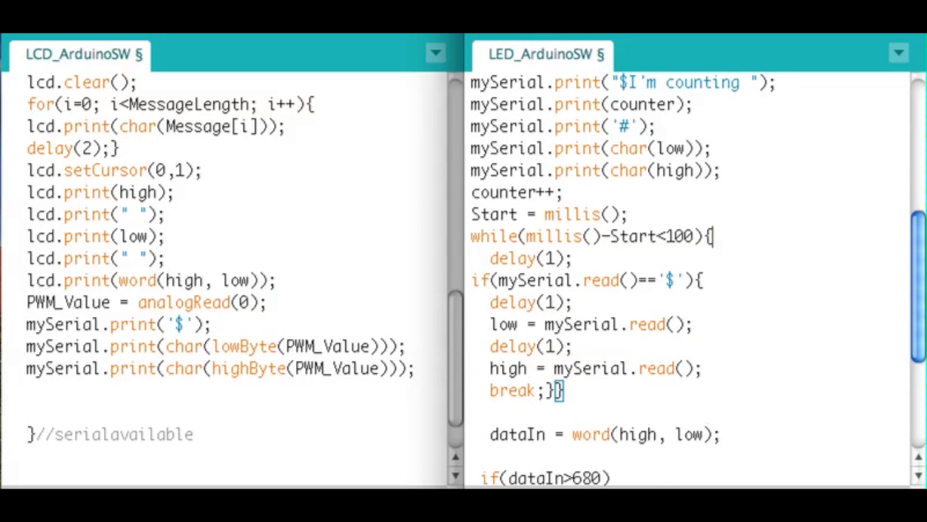
pyautogui.moveTo(641, 242)
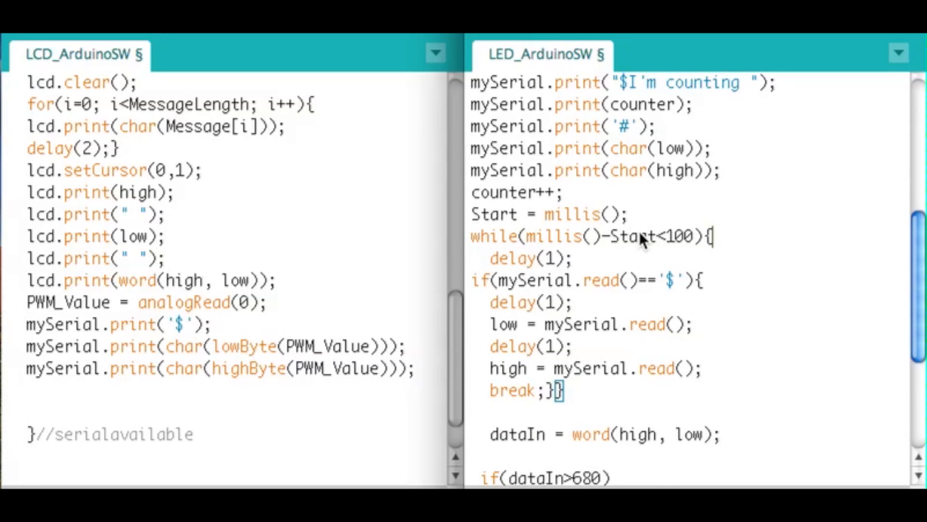
pyautogui.moveTo(570, 331)
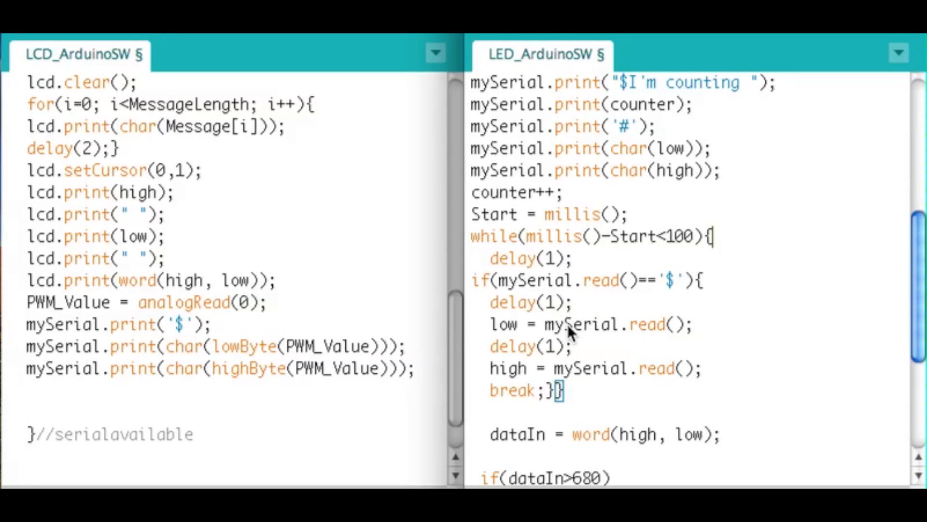
pyautogui.moveTo(705, 300)
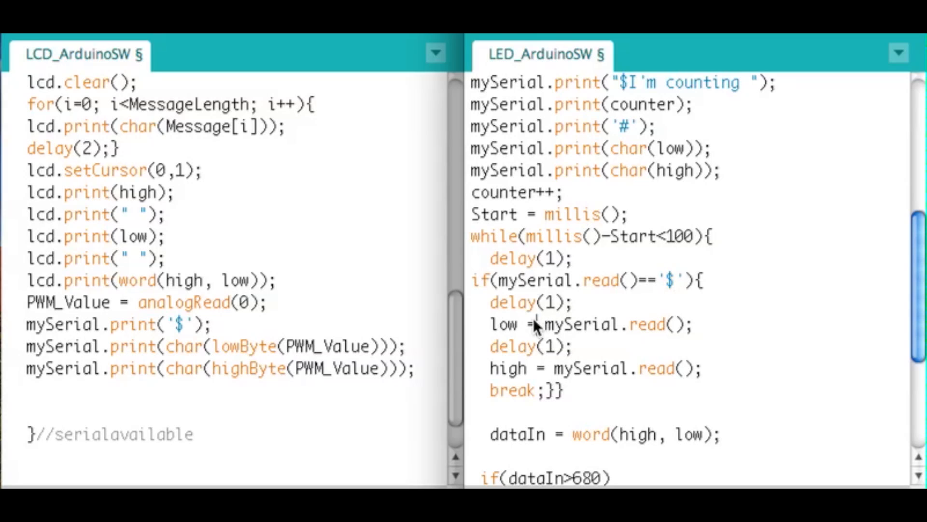
pyautogui.moveTo(680, 283)
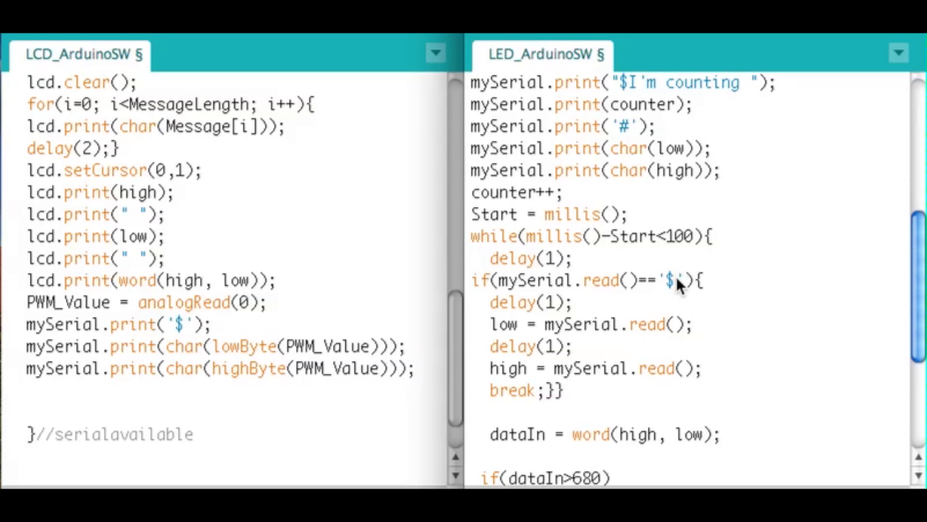
pyautogui.moveTo(663, 231)
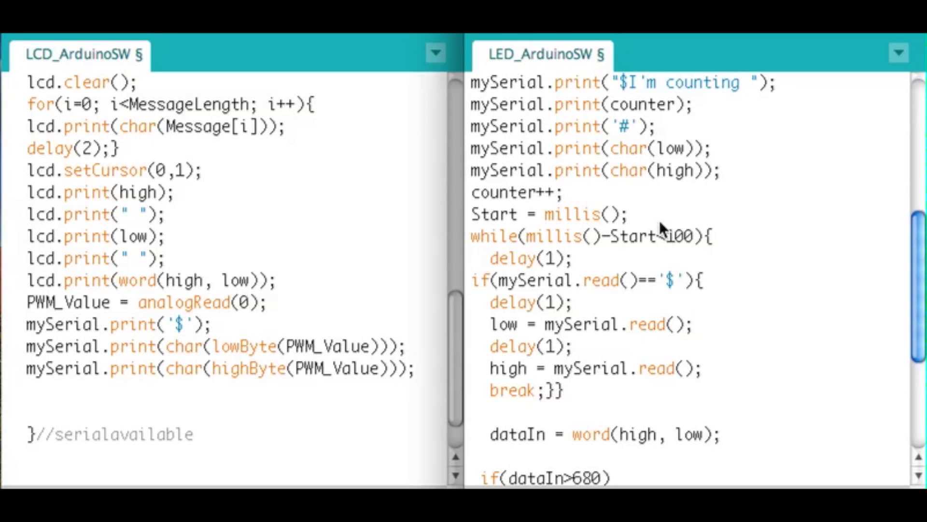
pyautogui.moveTo(326, 270)
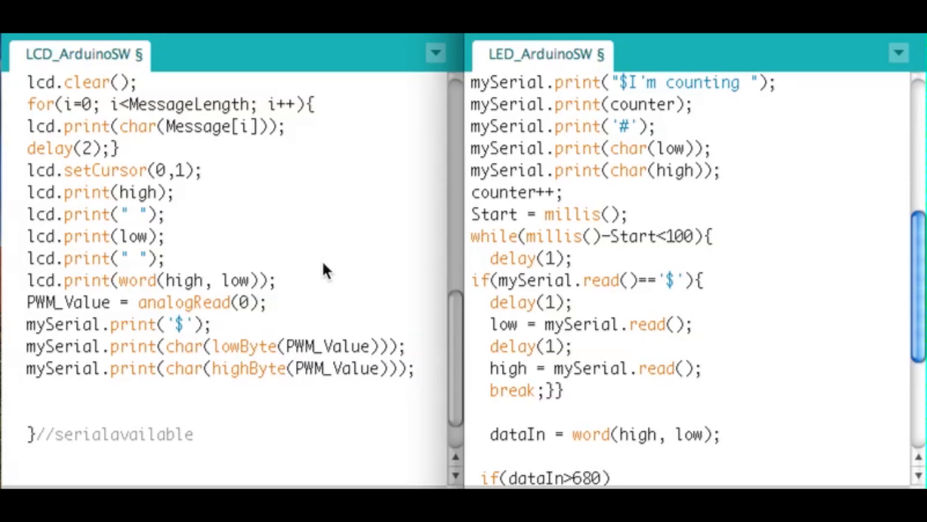
pyautogui.moveTo(573, 319)
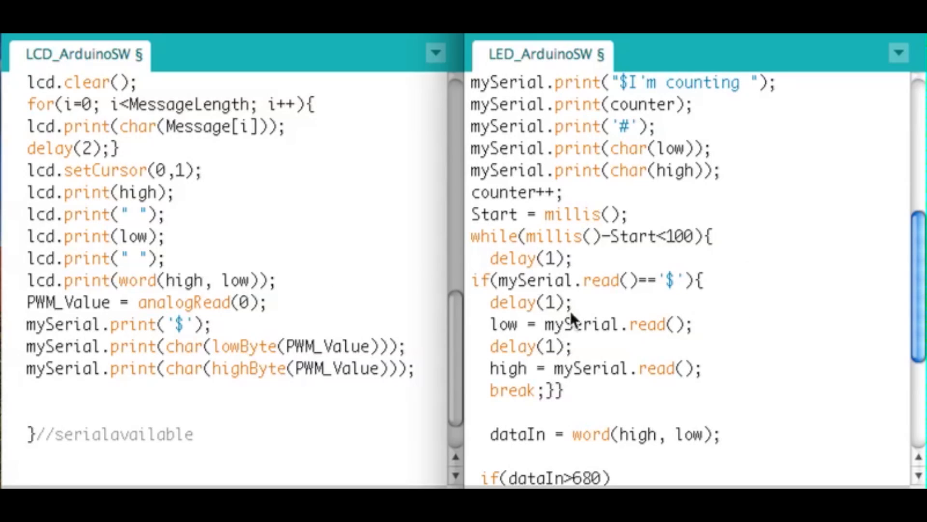
pyautogui.moveTo(713, 310)
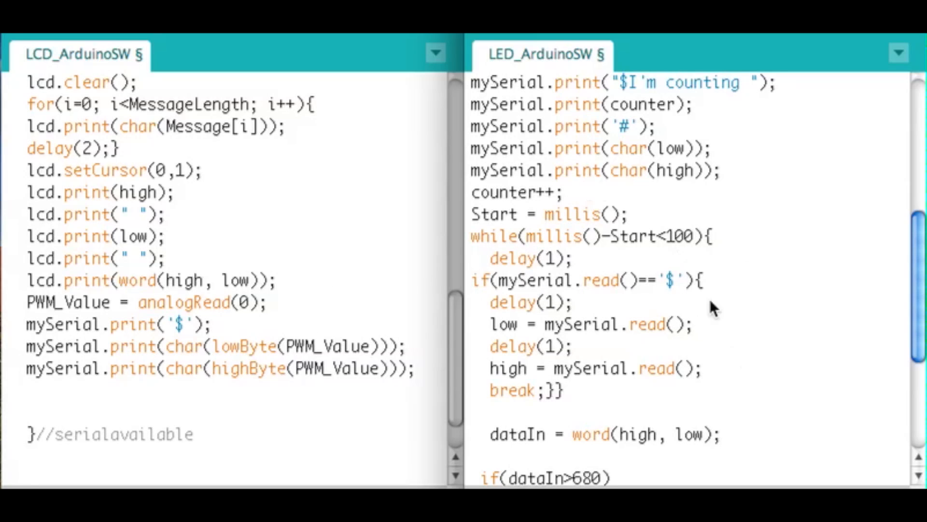
pyautogui.moveTo(647, 245)
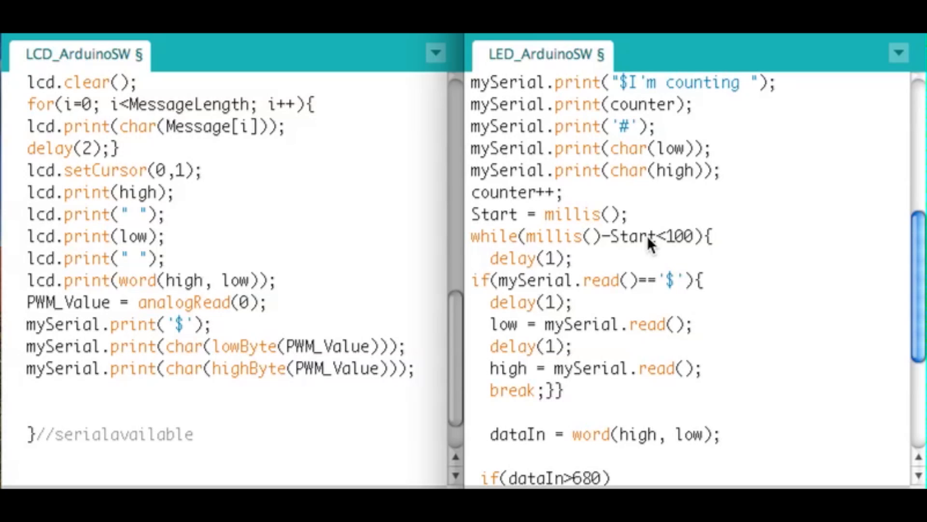
pyautogui.scroll(-3)
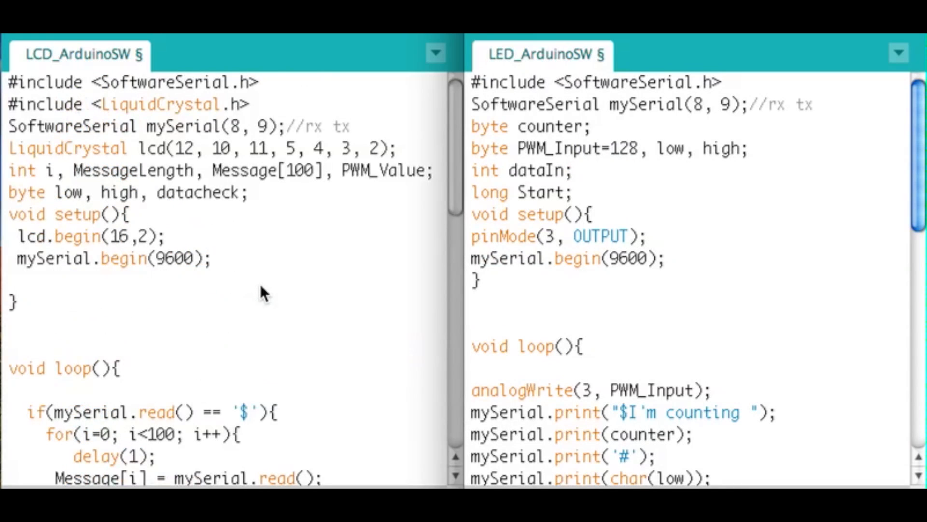
pyautogui.moveTo(680, 297)
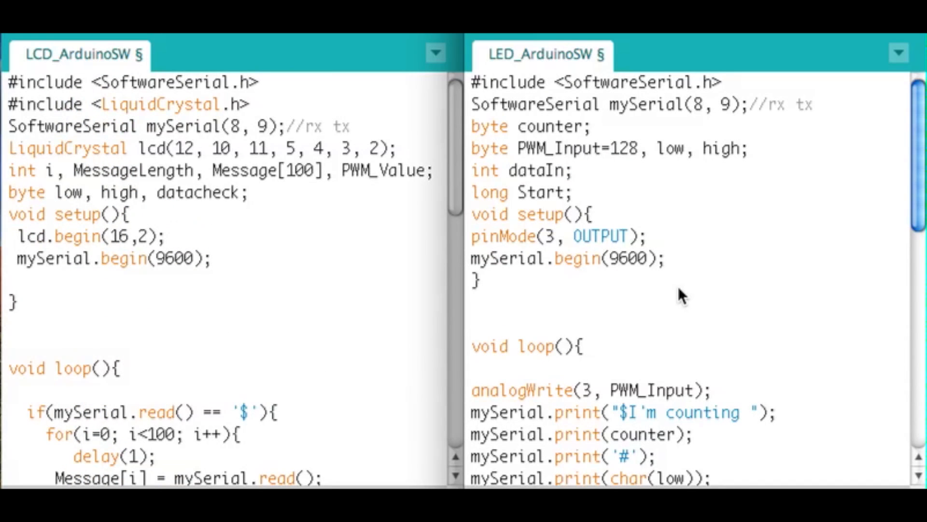